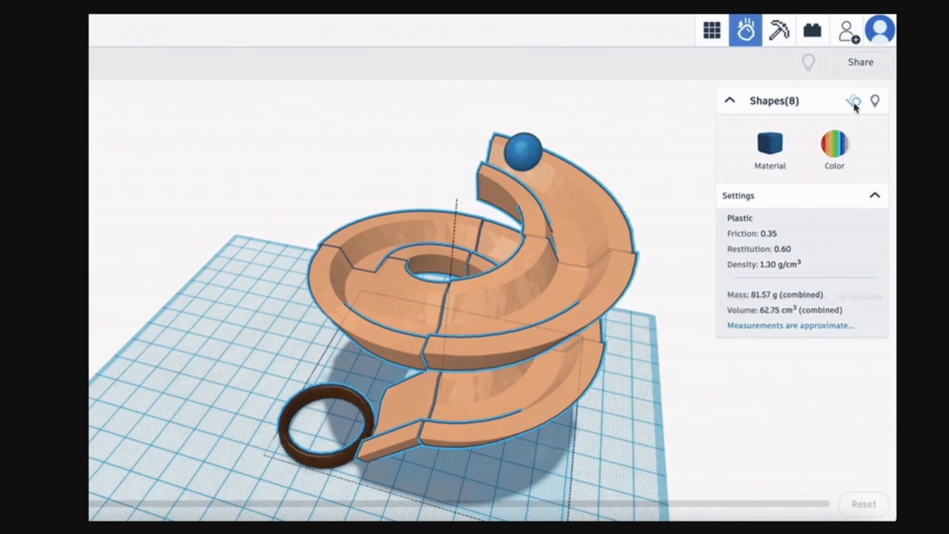
Start an Import to bring an external shape file into the design.
click(522, 148)
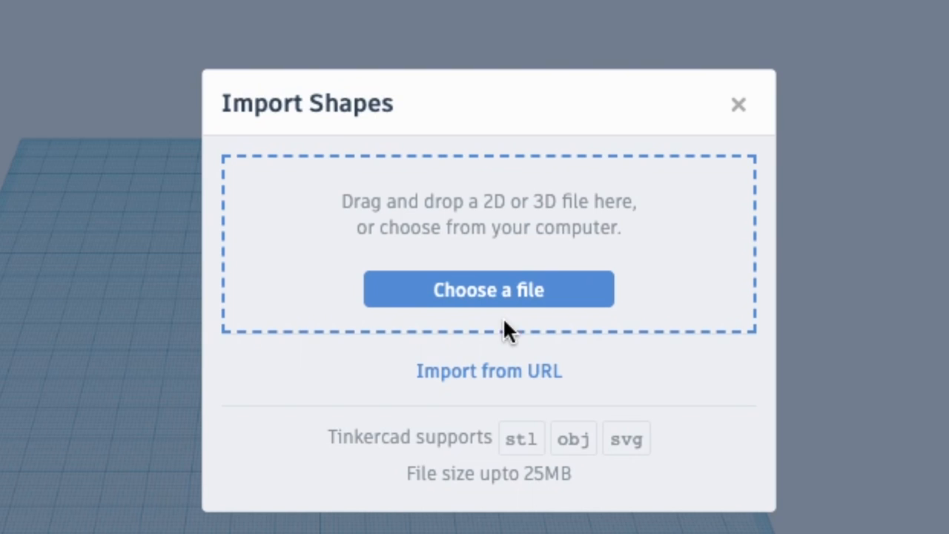
Import marble_run.stl from the Downloads folder onto the MarbleMaze workplane.
click(489, 289)
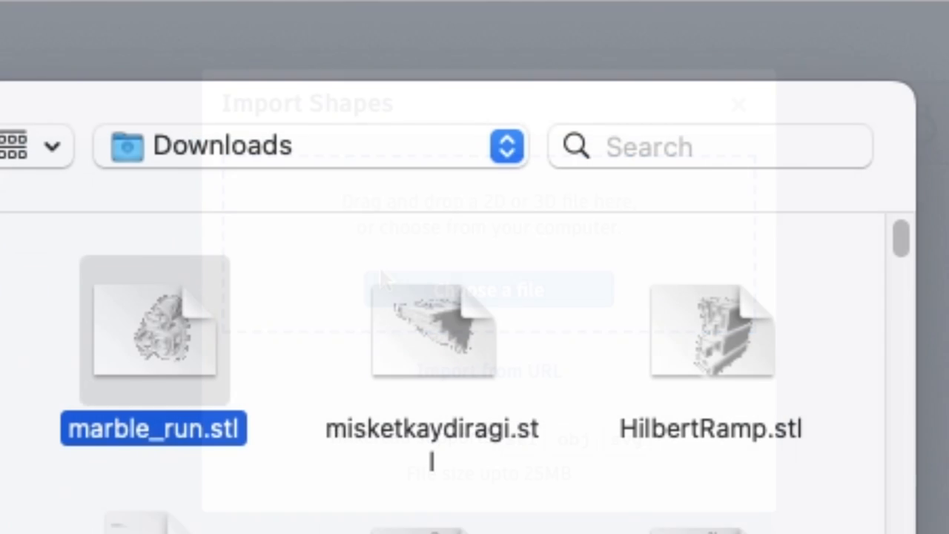
double_click(154, 329)
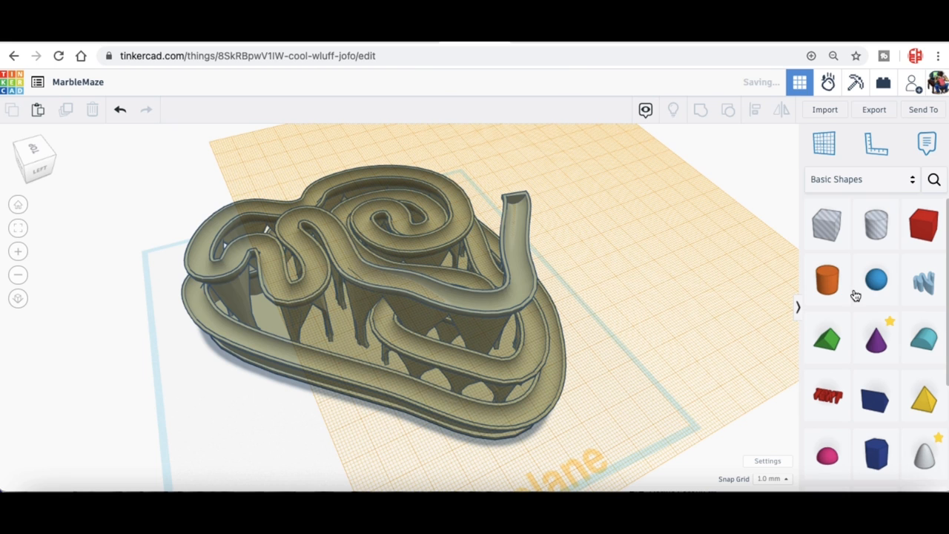
Add a Sphere, size it to 8 by 8 mm and place it at the track's raised top end.
click(875, 279)
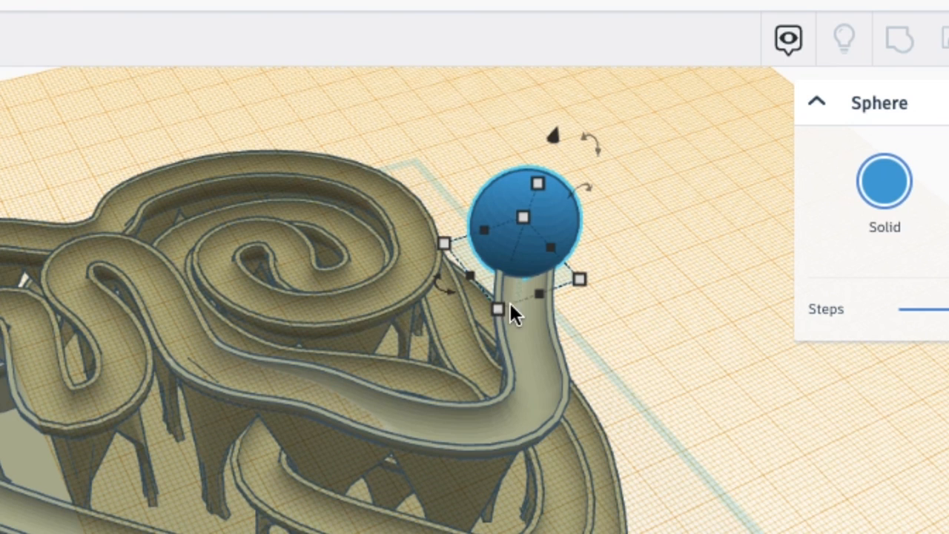
drag(497, 310, 504, 280)
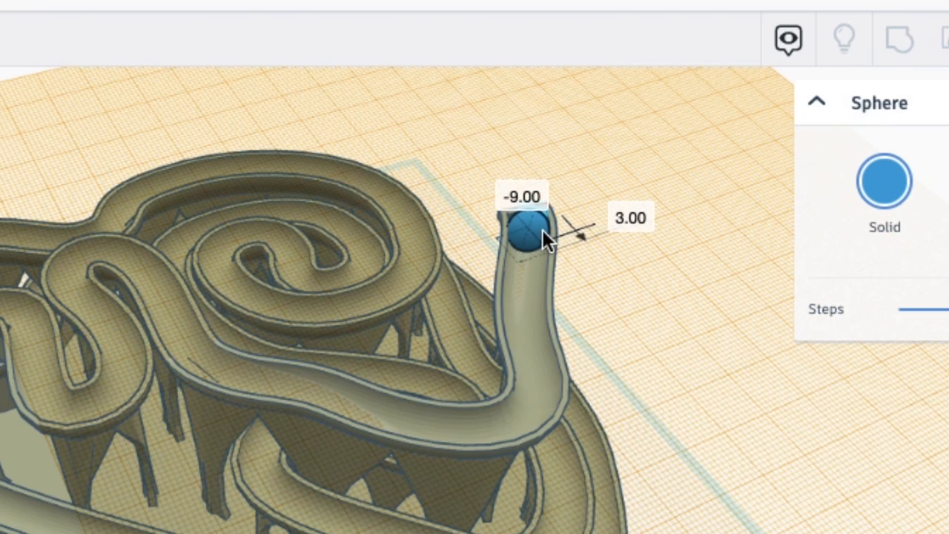
drag(527, 234, 526, 226)
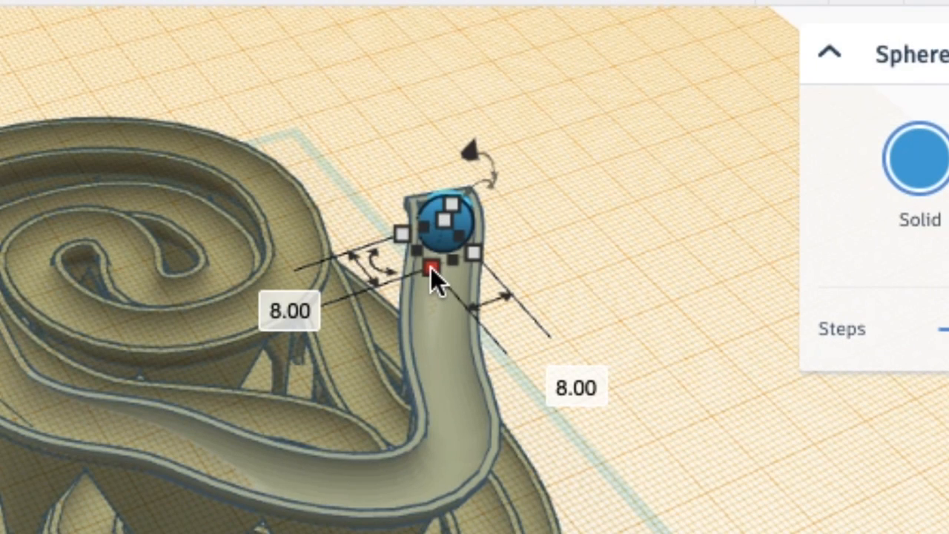
drag(433, 270, 433, 255)
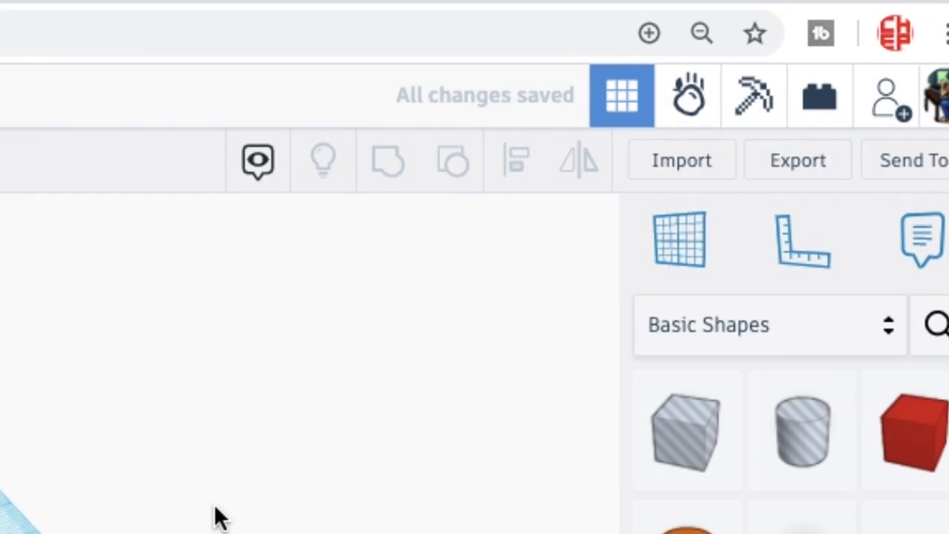
mouse_move(688, 97)
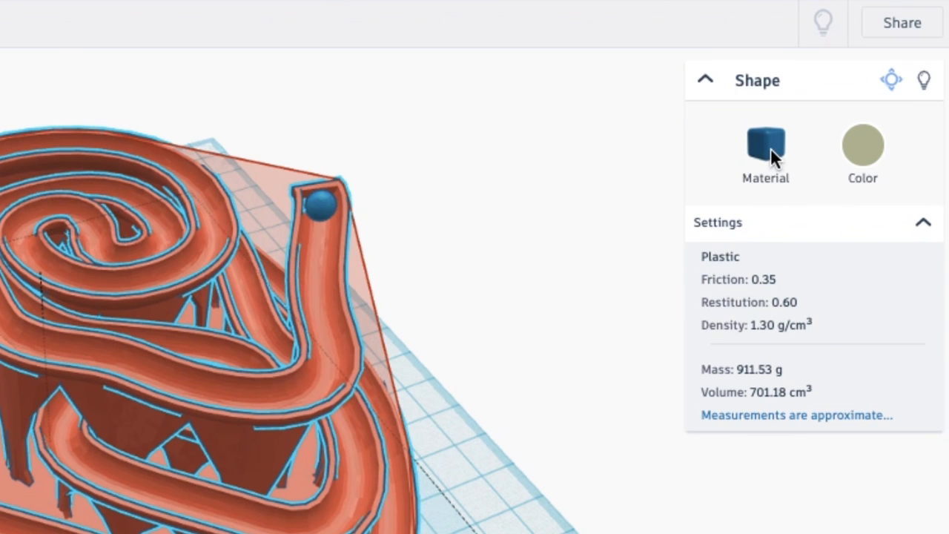
mouse_move(774, 157)
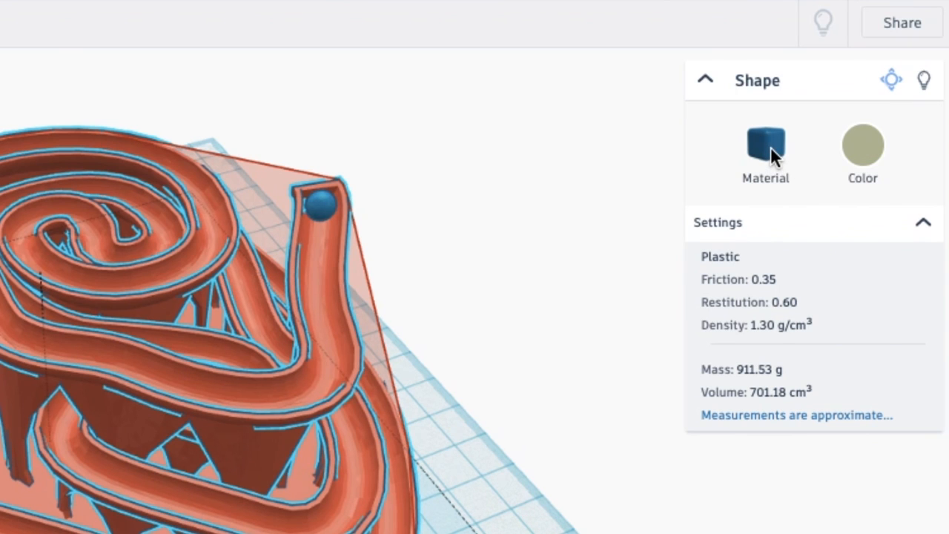
In Sim Lab, change the marble sphere's material from plastic to Steel.
click(765, 145)
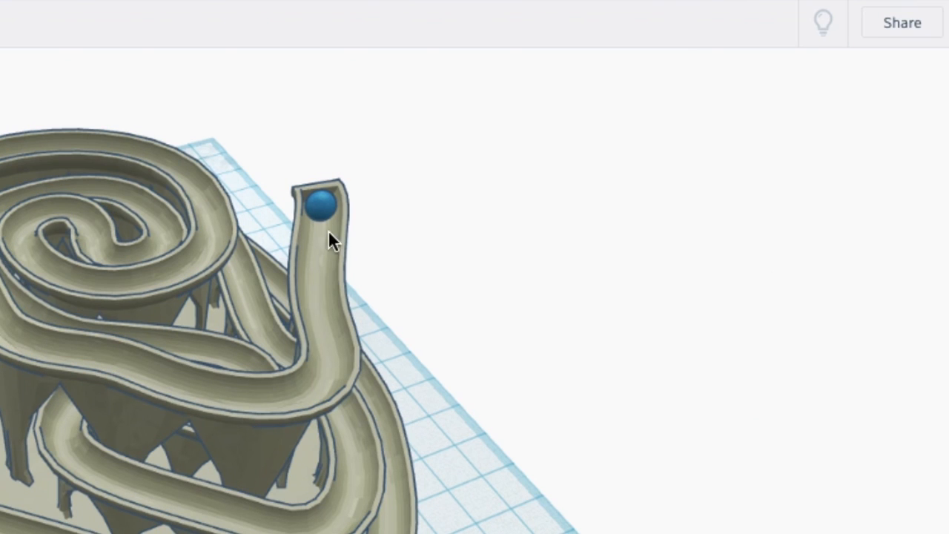
click(318, 206)
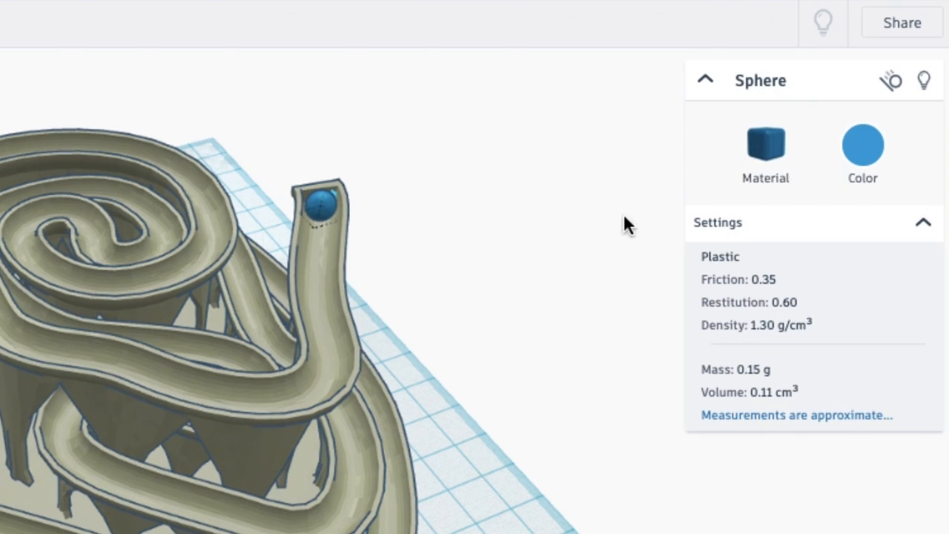
click(765, 146)
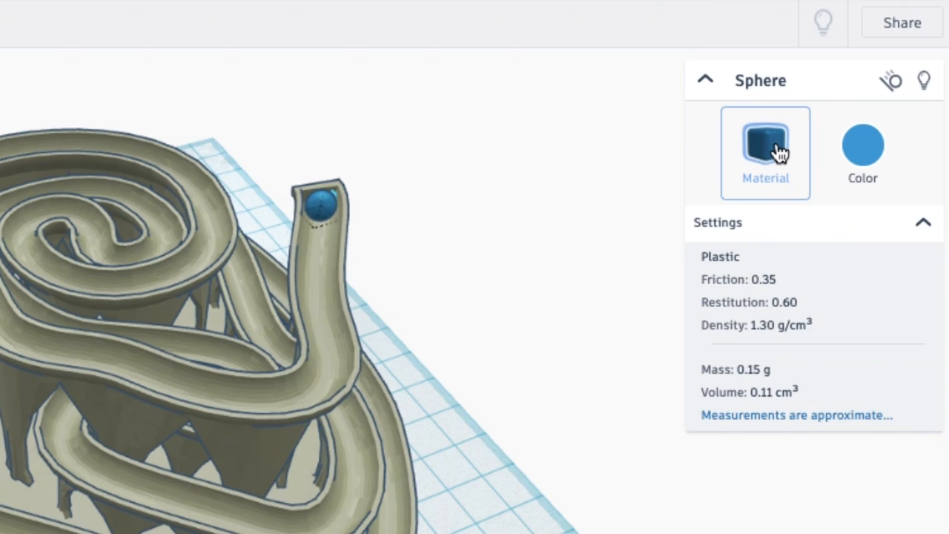
click(765, 145)
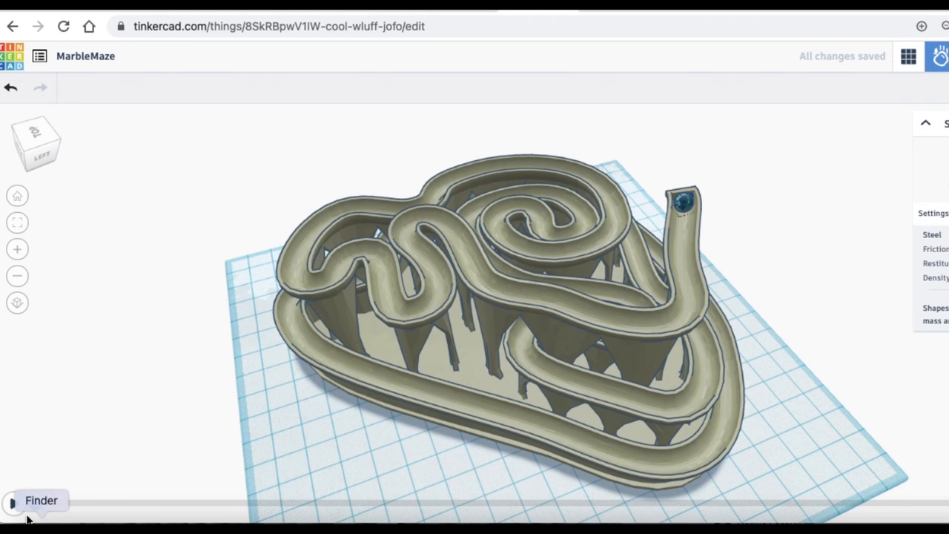
mouse_move(13, 504)
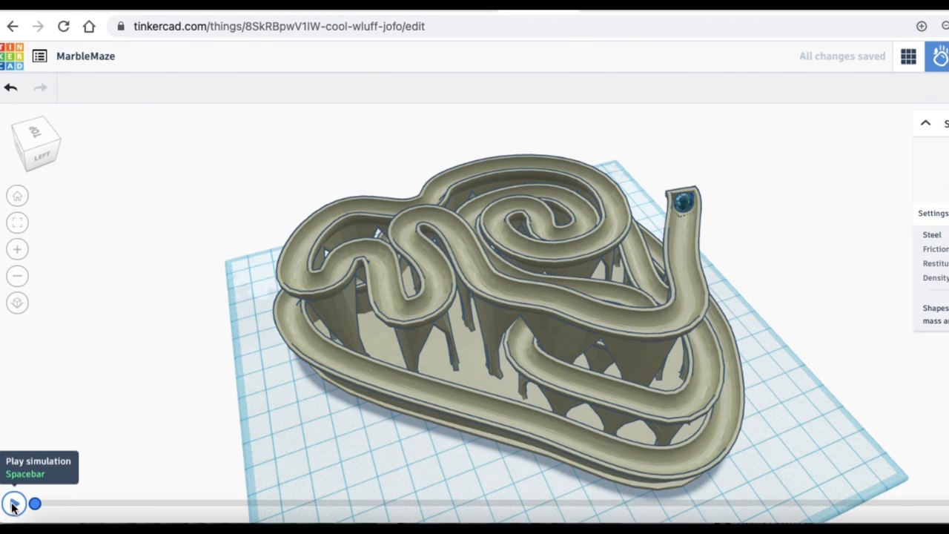
click(13, 504)
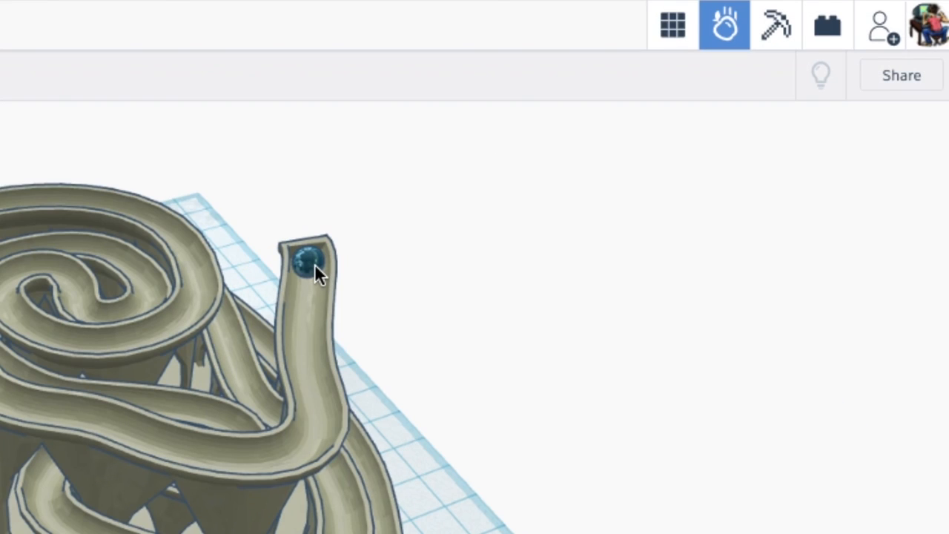
click(306, 258)
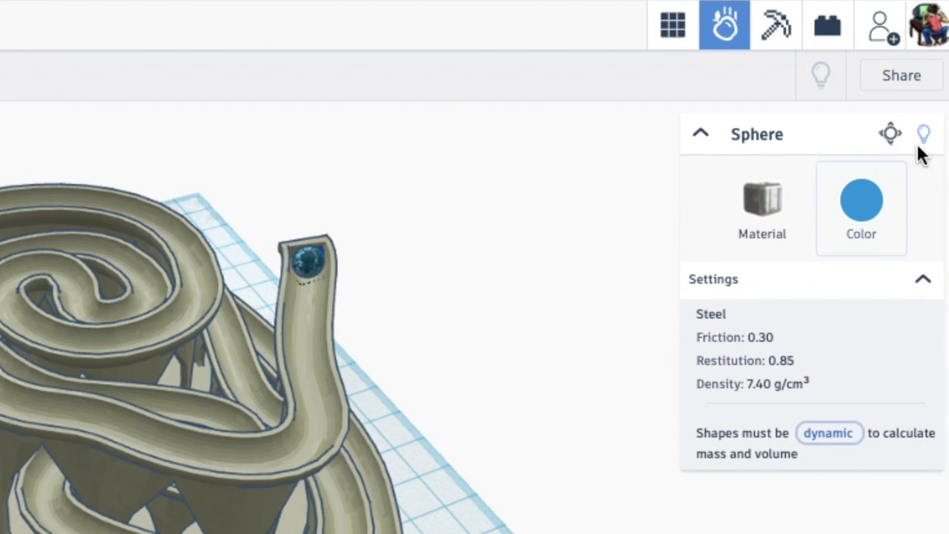
mouse_move(889, 133)
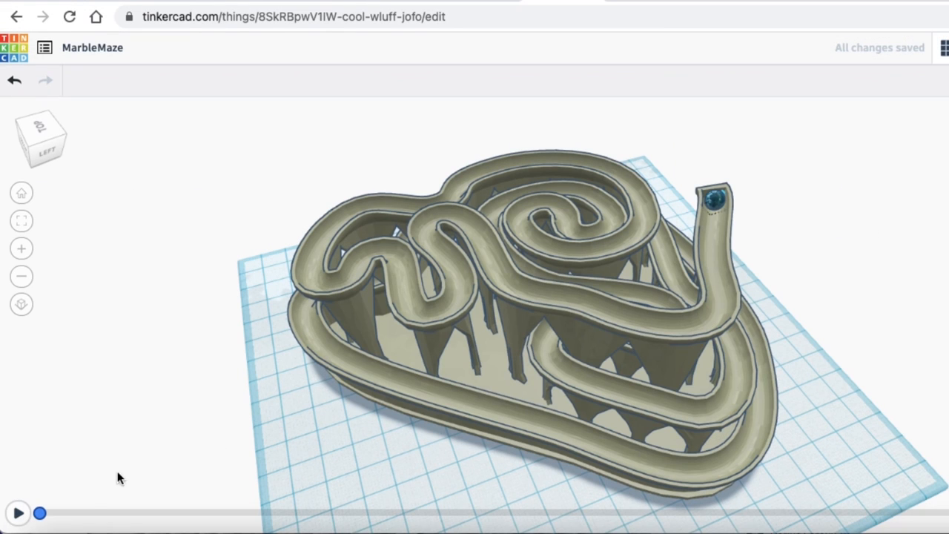
Run the simulation so the steel marble rolls down through the maze track.
click(18, 513)
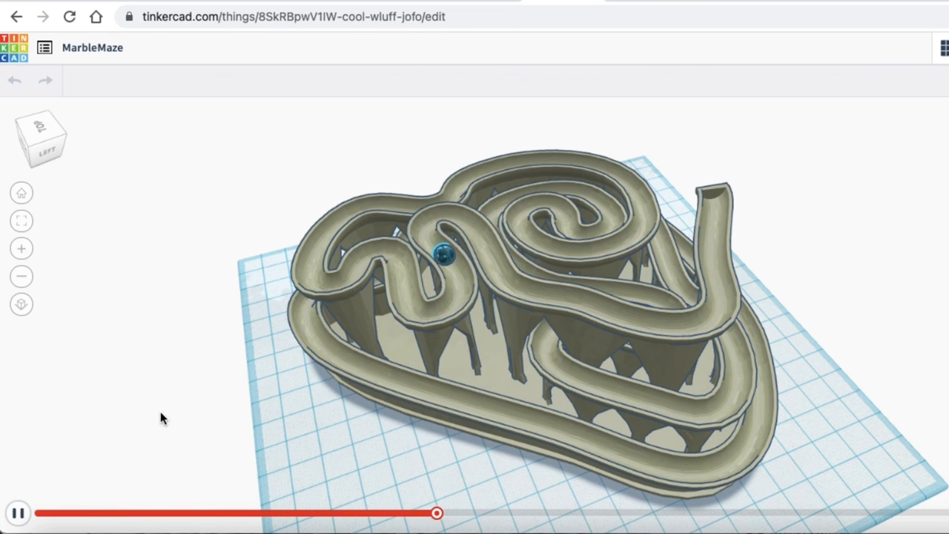
drag(164, 418, 234, 378)
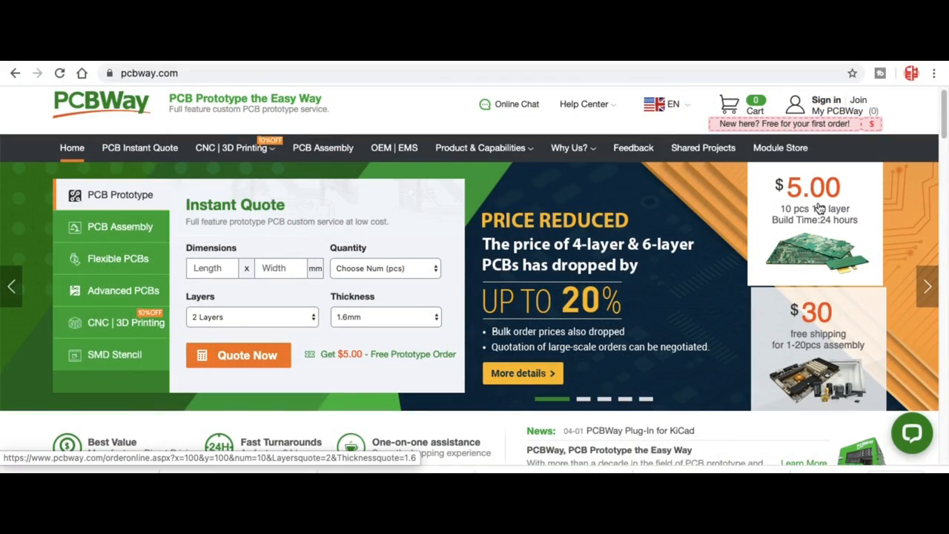
mouse_move(771, 302)
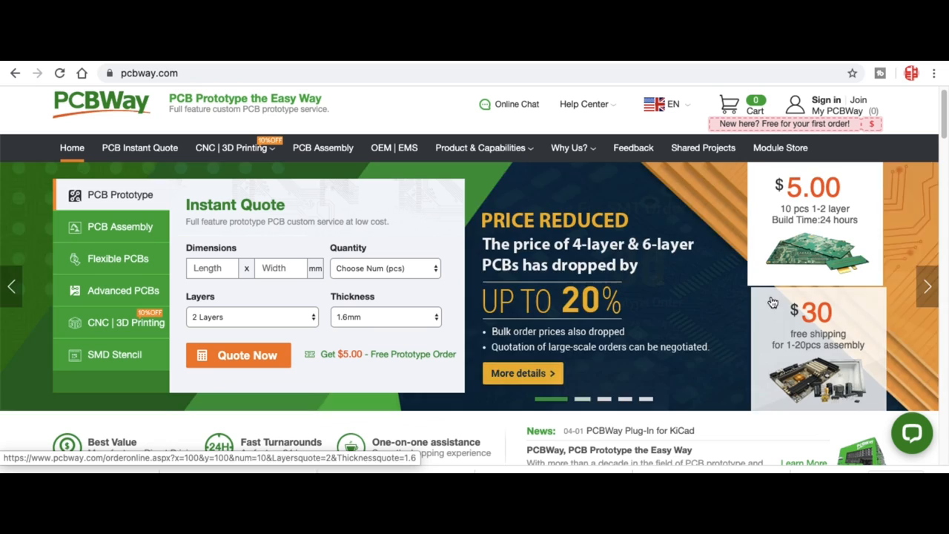